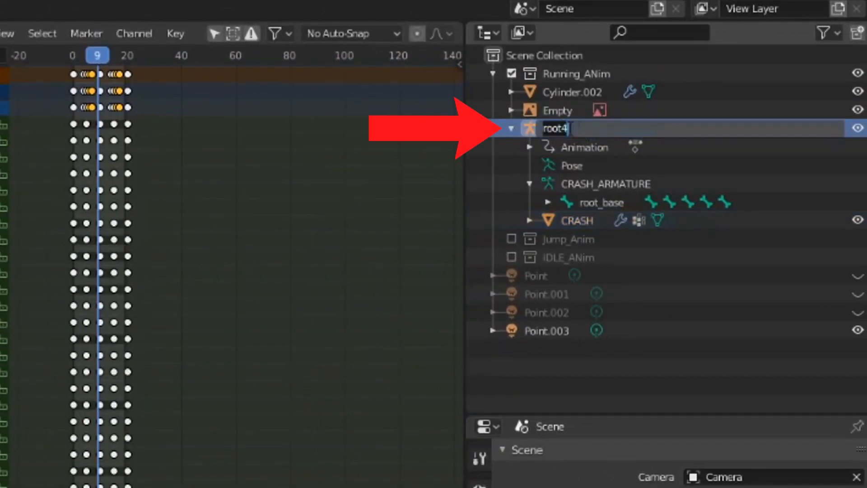
Rename the root4 rig object to 'anything_but_"armature"'.
type("anything")
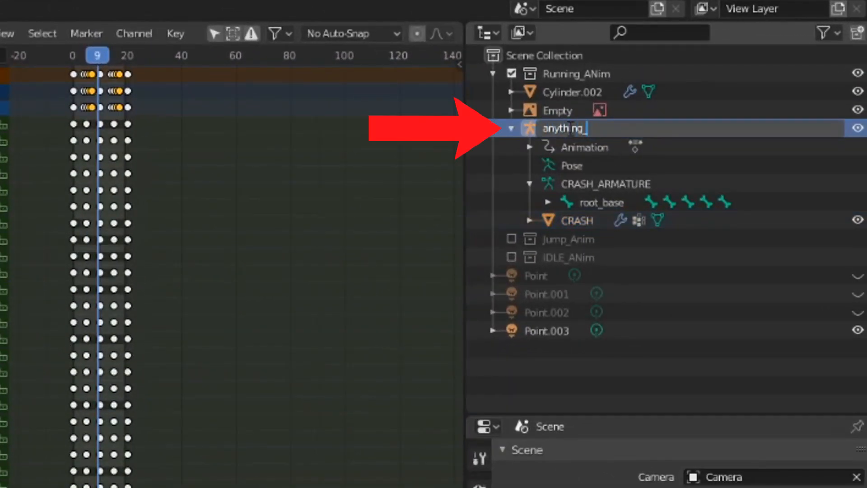
type("_but_\"arma")
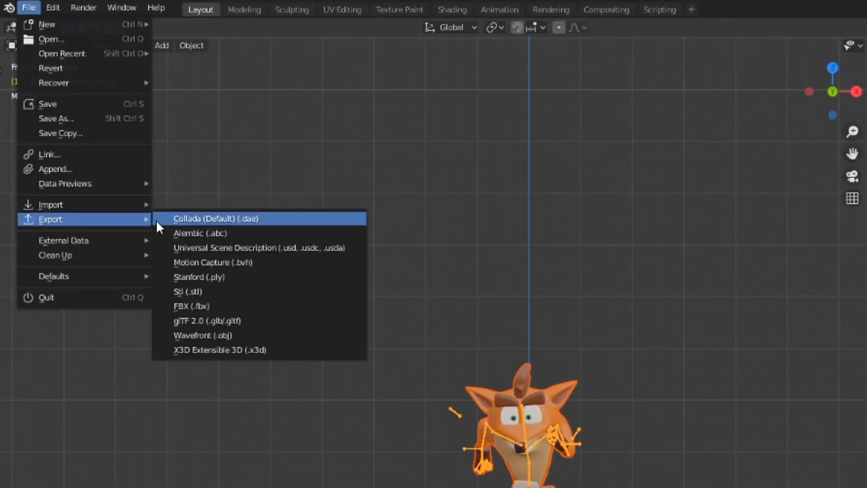
Choose FBX (.fbx) as the export format from File > Export.
left_click(190, 306)
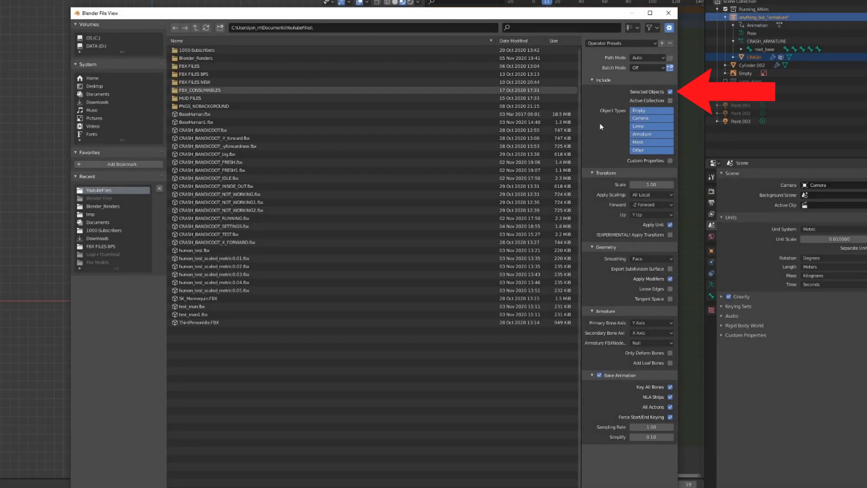
Limit FBX export to selected objects, set X forward / Z up and adjust baked animation sampling.
left_click(651, 205)
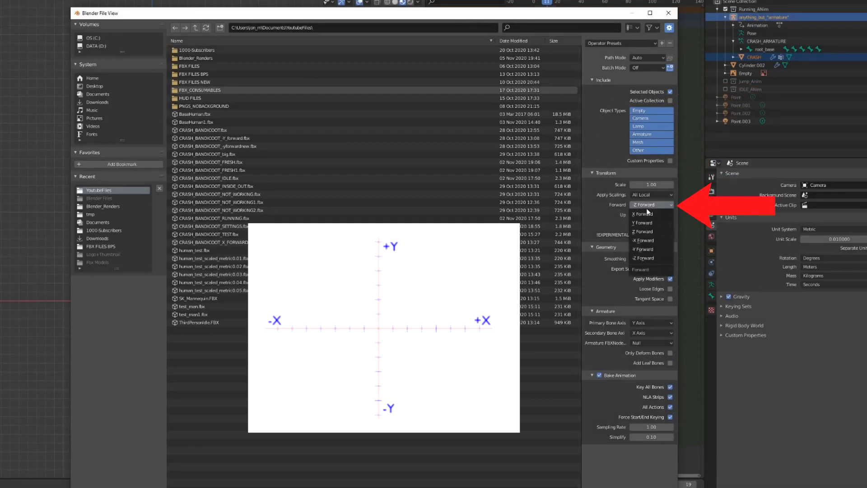
left_click(642, 223)
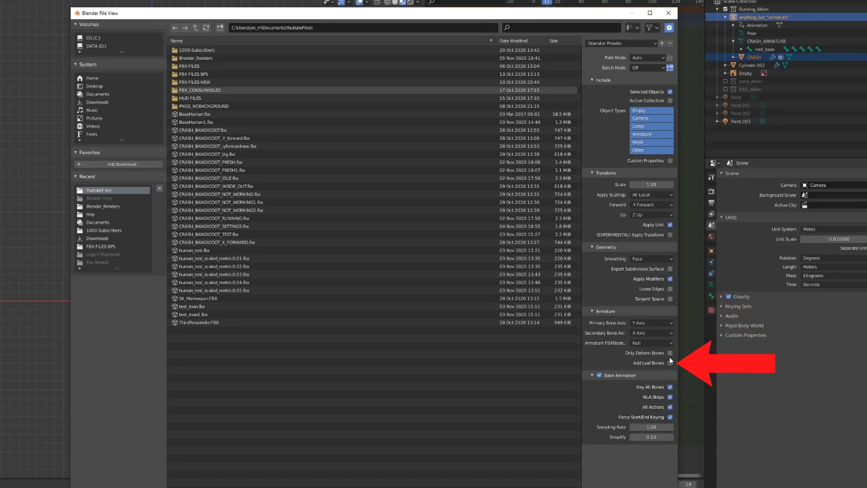
mouse_move(661, 410)
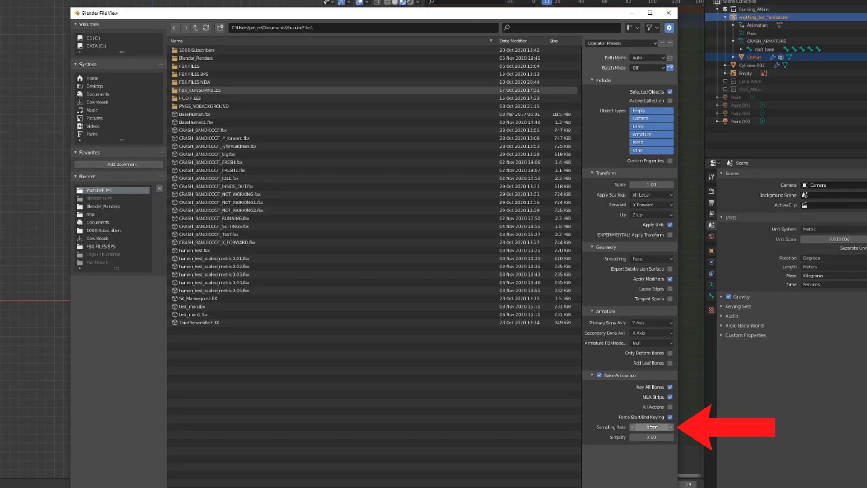
left_click(651, 426)
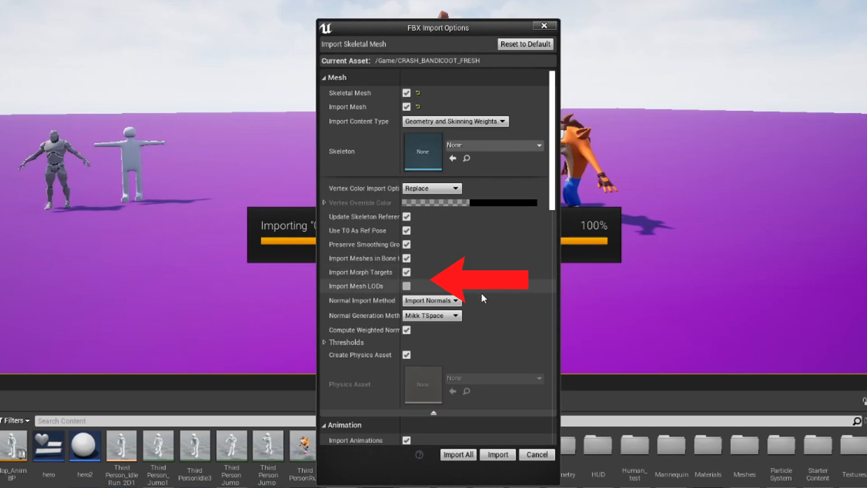
Set Normal Import Method to Import Normals and import the skeletal mesh with its animations.
left_click(456, 300)
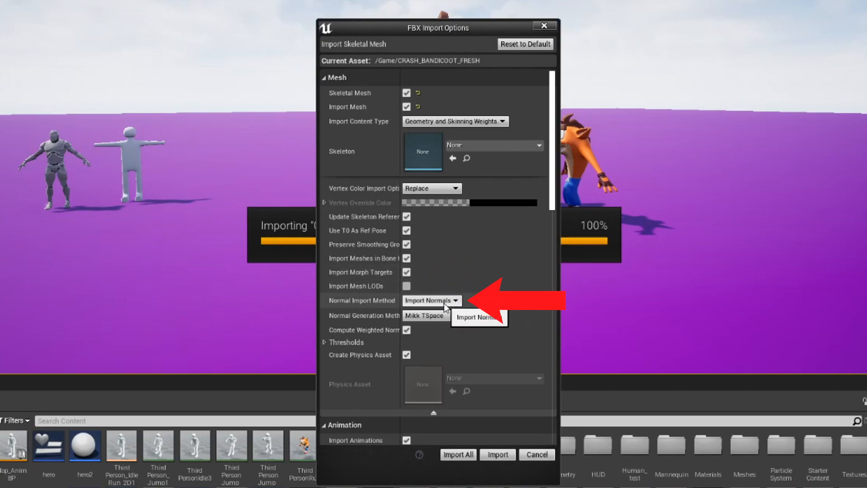
scroll("down", 3)
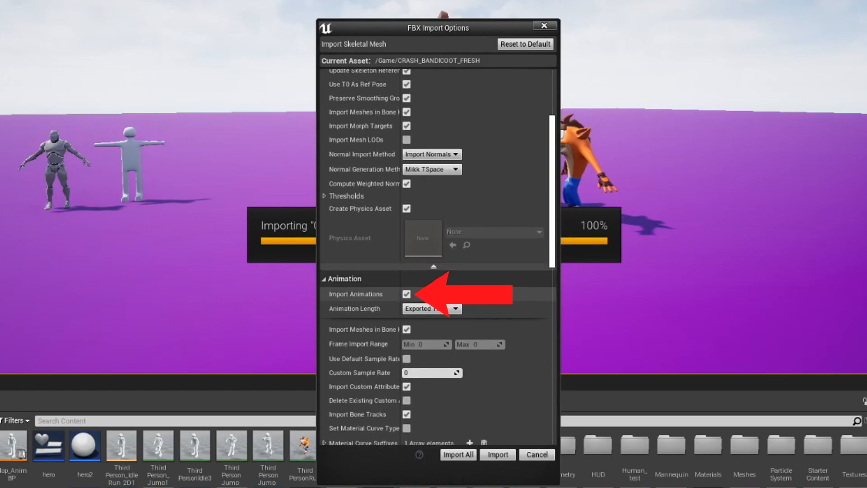
left_click(497, 455)
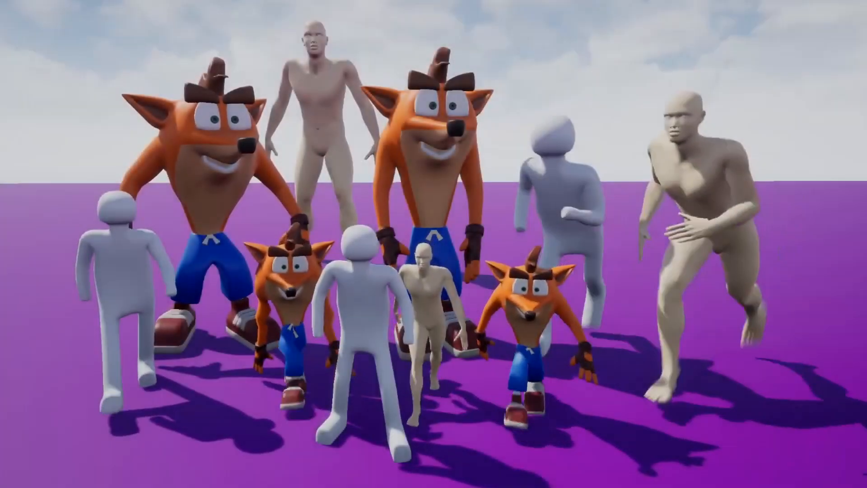